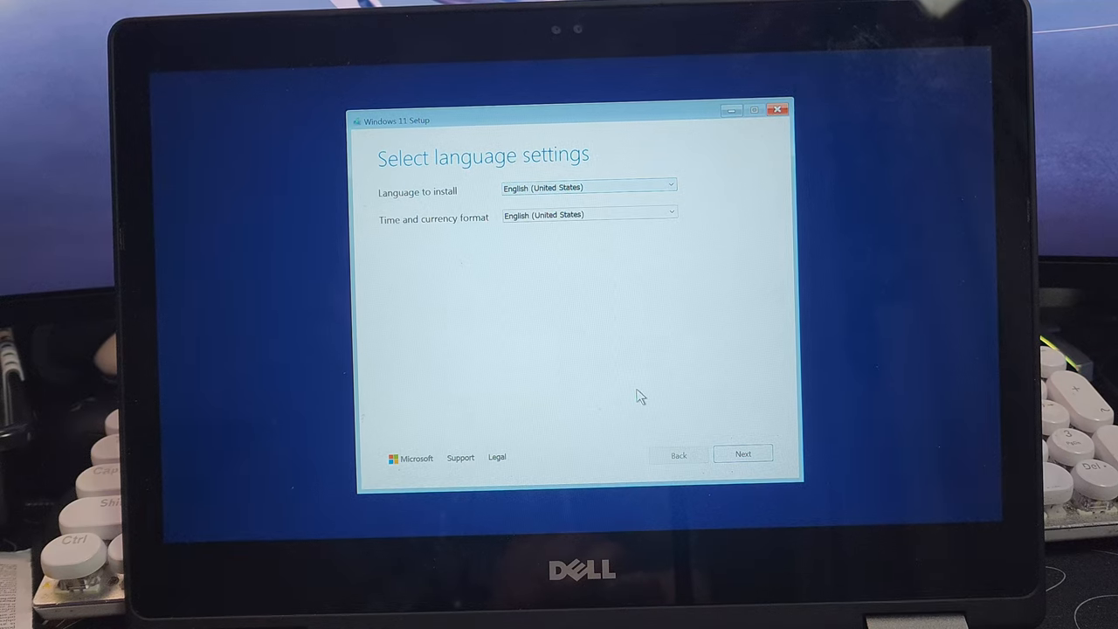
Accept English (United States) language and US keyboard layout in Windows 11 Setup
left_click(743, 453)
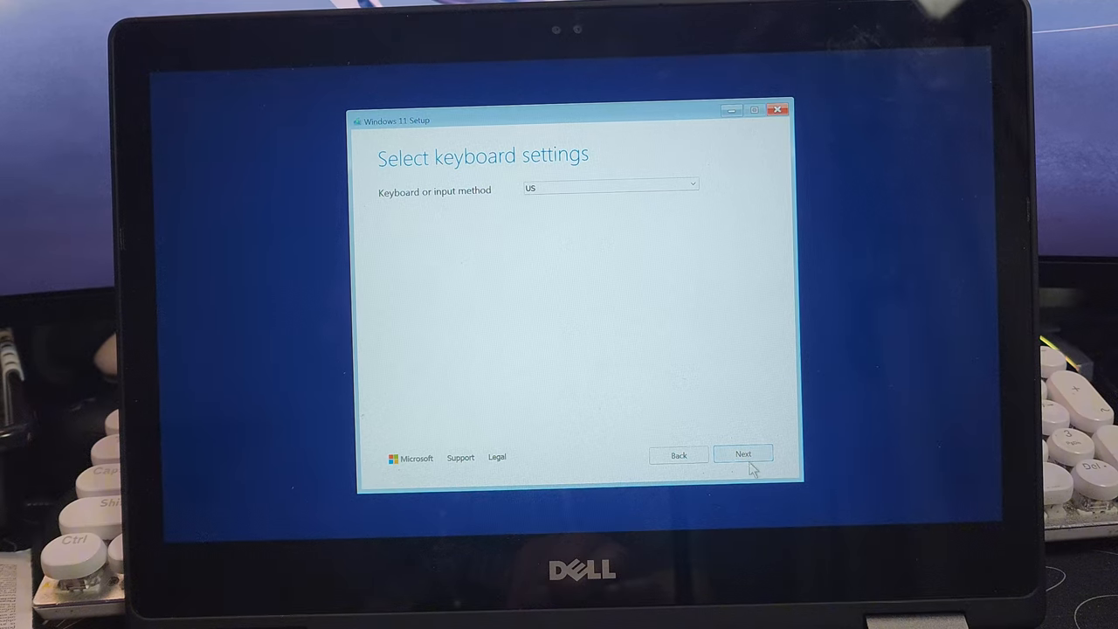
left_click(743, 455)
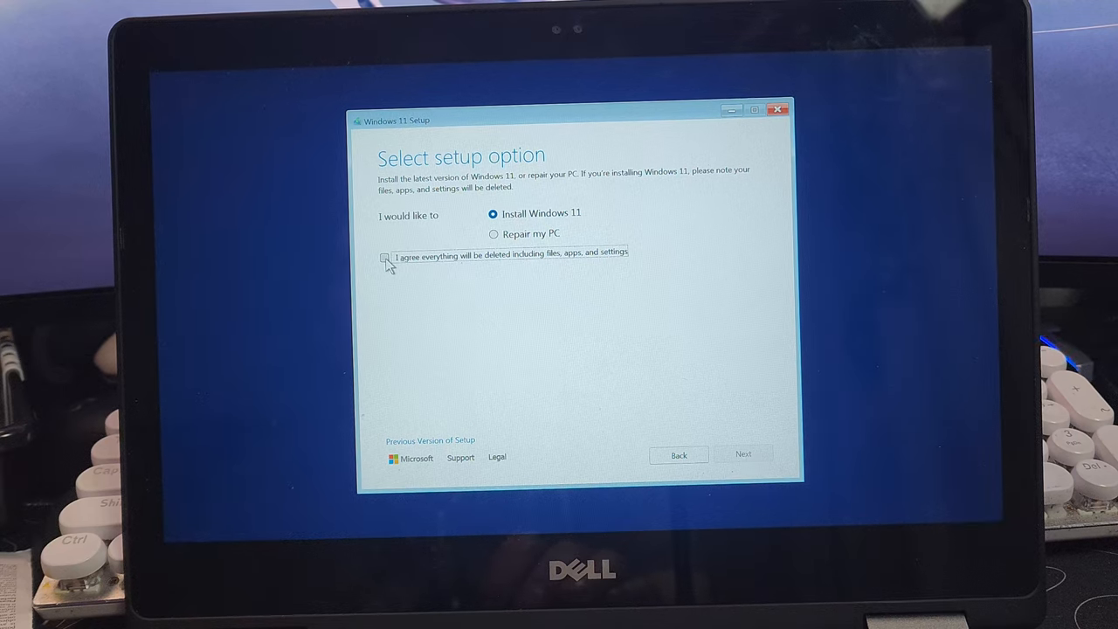
Tick 'I agree everything will be deleted' and proceed with installing Windows 11
left_click(385, 257)
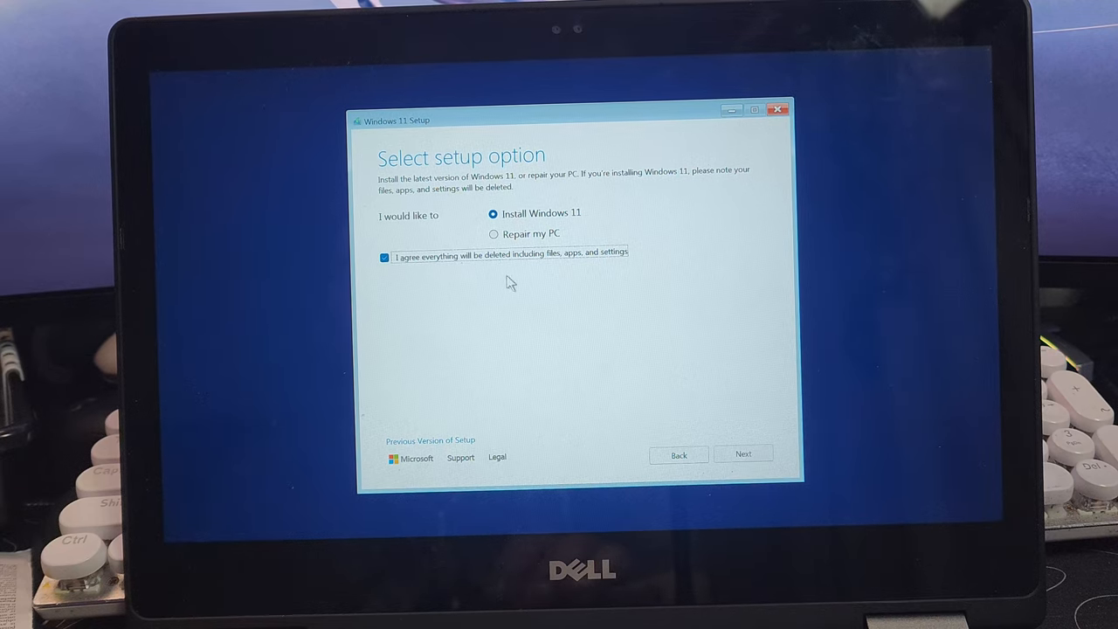
left_click(743, 454)
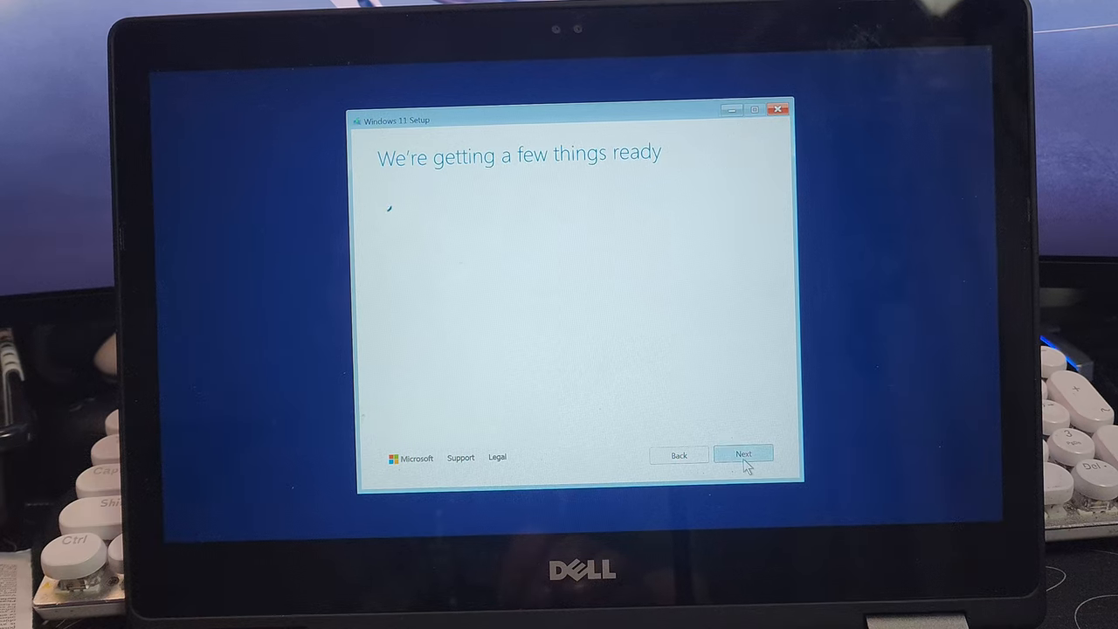
left_click(743, 453)
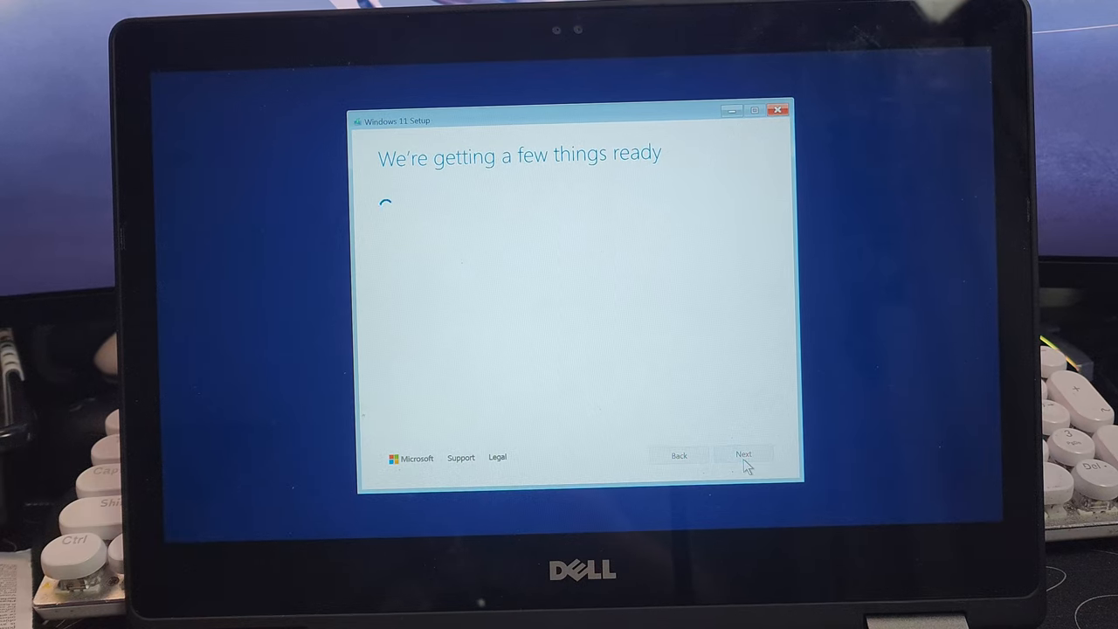